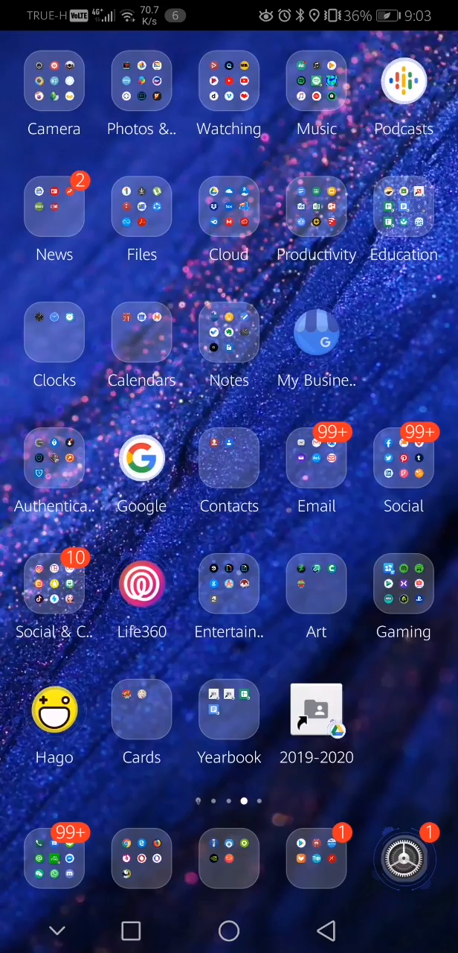
View the Software update page under Settings > System, then return toward the home screen search
click(405, 860)
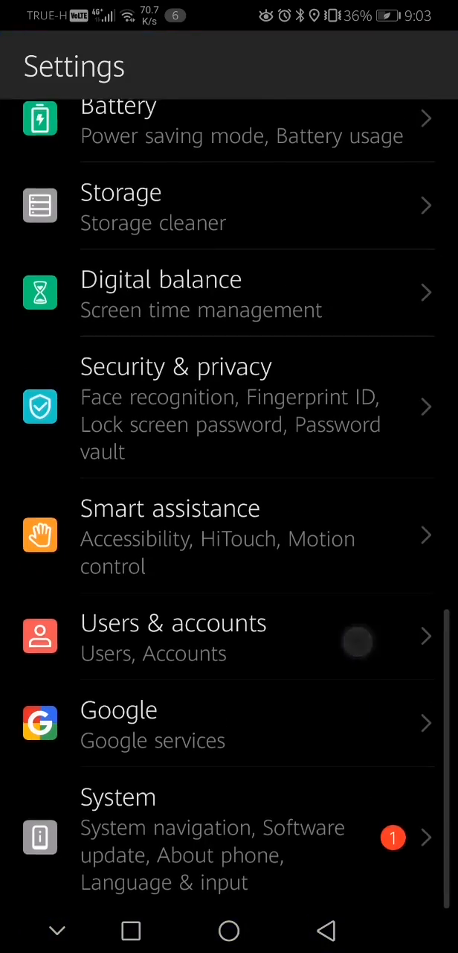
click(118, 796)
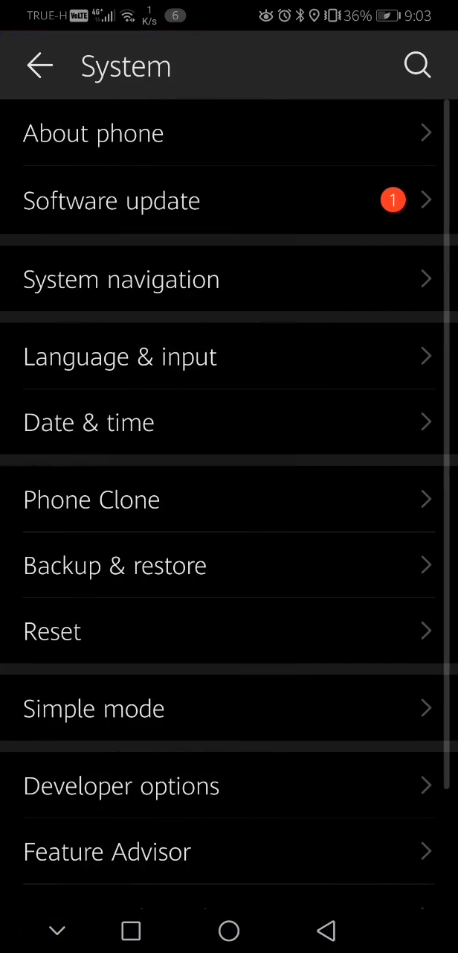
click(38, 66)
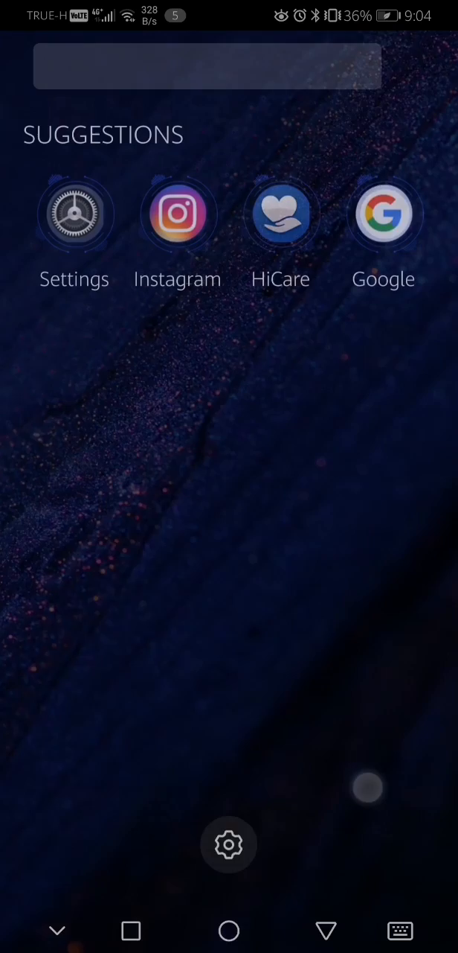
Search 'hica' and launch the HiCare app from the results onto its services page
text(hica)
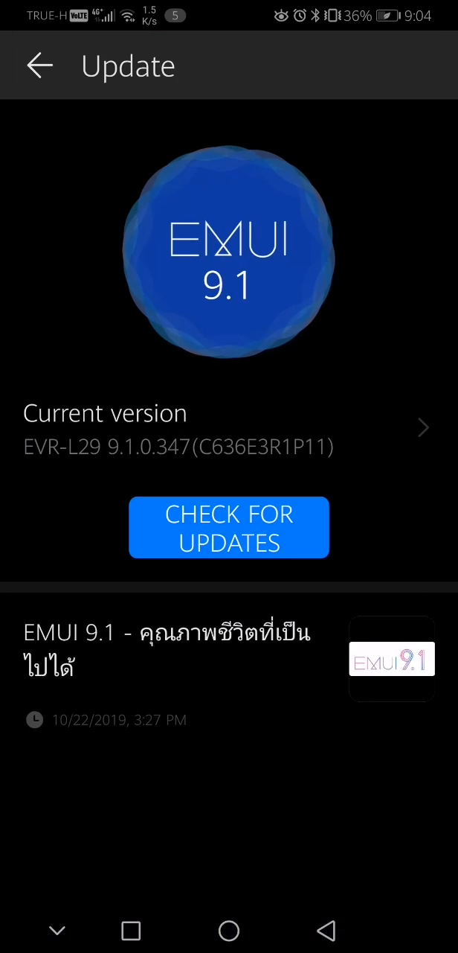
click(38, 65)
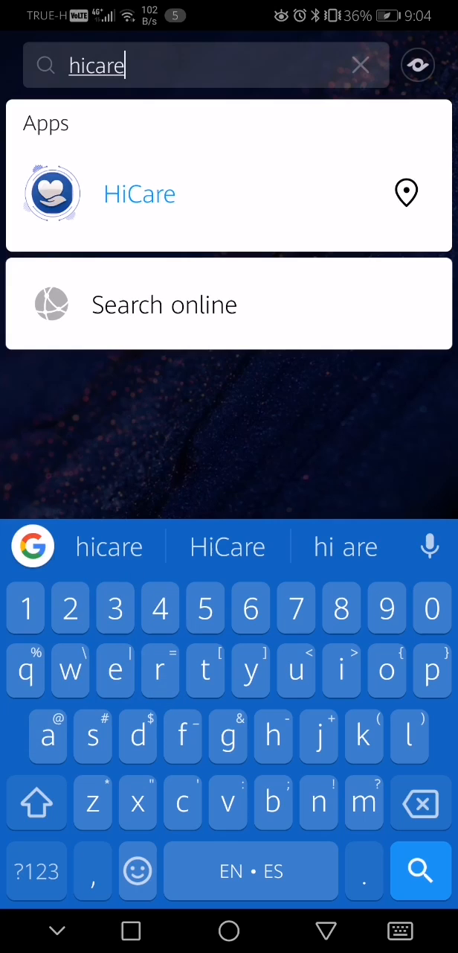
click(138, 194)
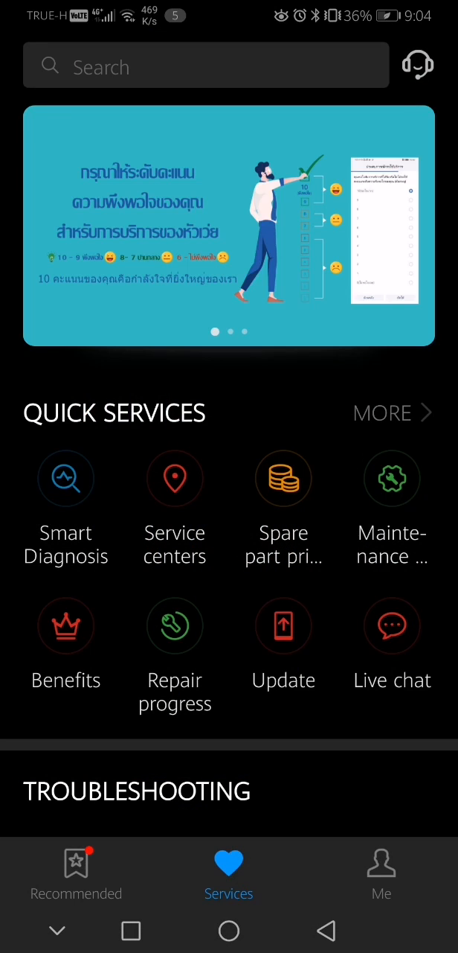
Enter HiCare's Update service (showing EMUI 9.1) and run Check for updates
click(284, 625)
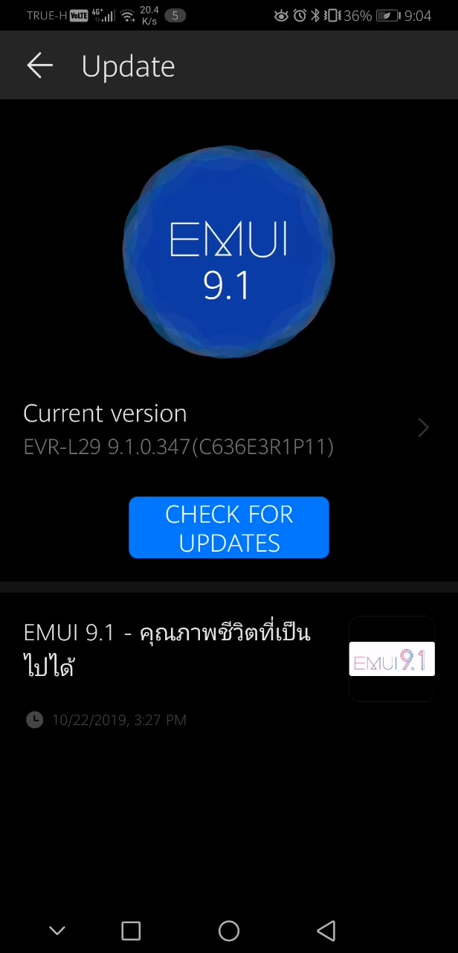
click(229, 527)
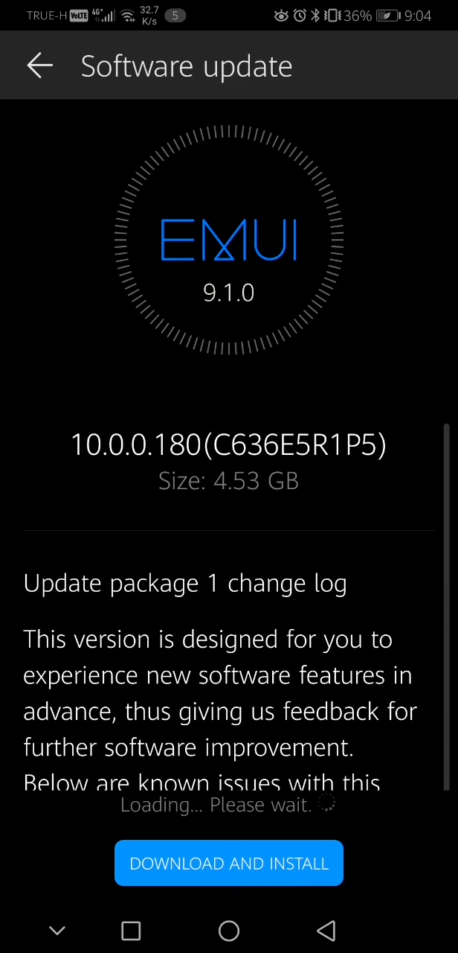
Scroll through the EMUI 10.0.0.180 (4.53 GB) package change log, ready to download and install
scroll(down, 3)
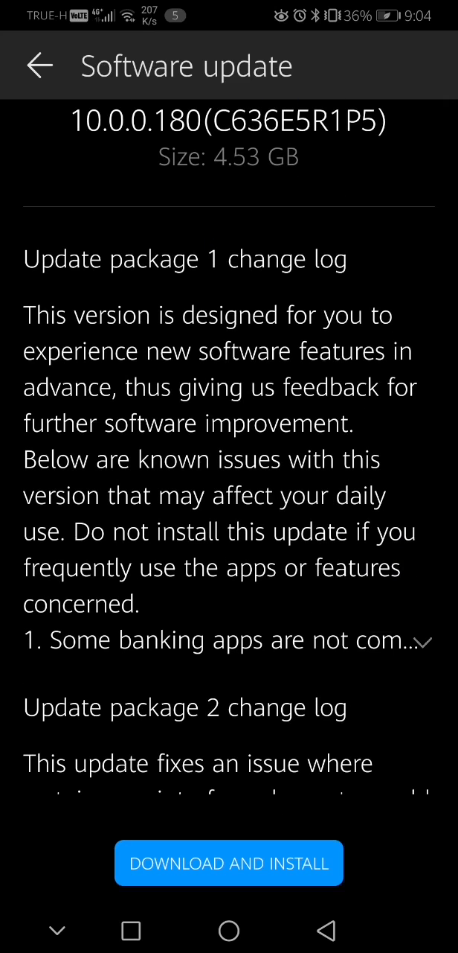